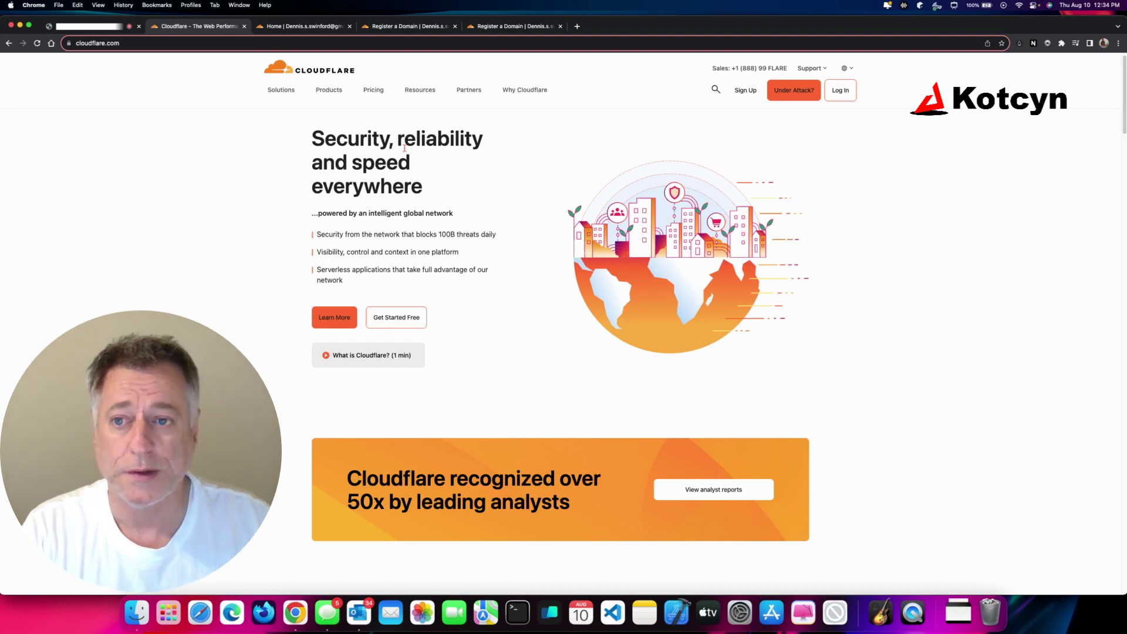
- Enter xtreme.red into the Register a Domain search field
{"action": "left_click", "coordinate": [92, 43]}
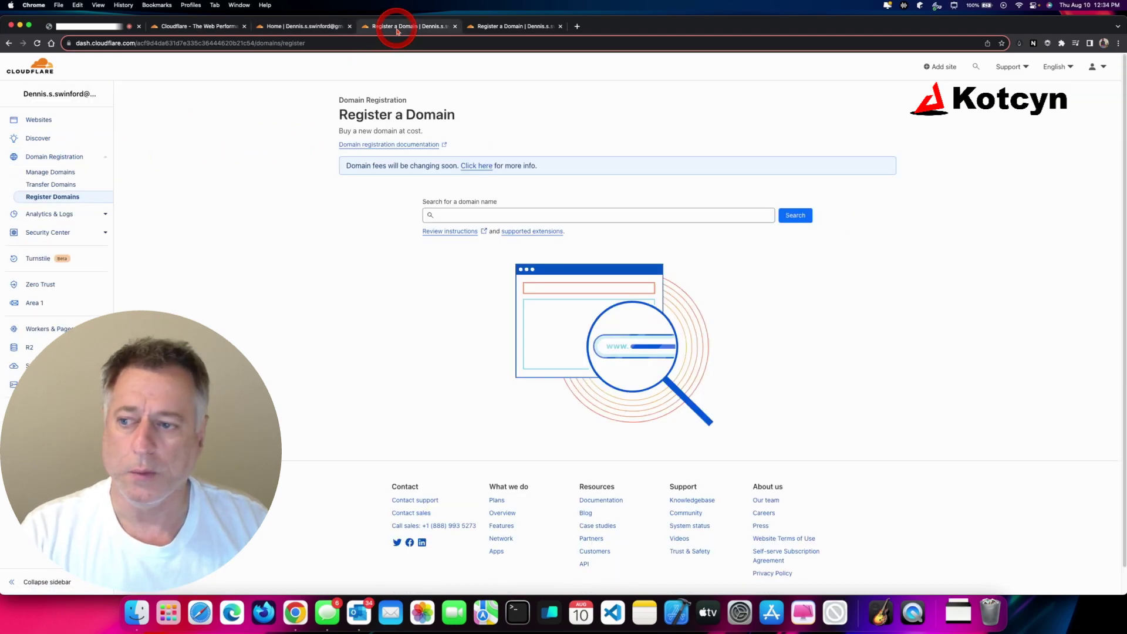
{"action": "mouse_move", "coordinate": [225, 176]}
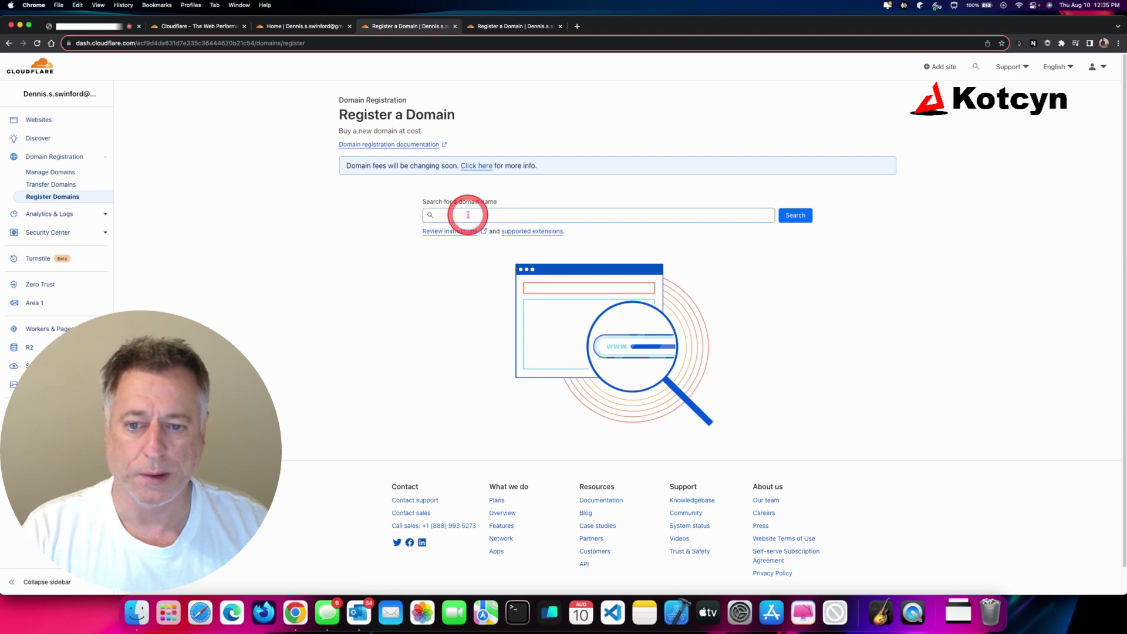
{"action": "left_click", "coordinate": [597, 215]}
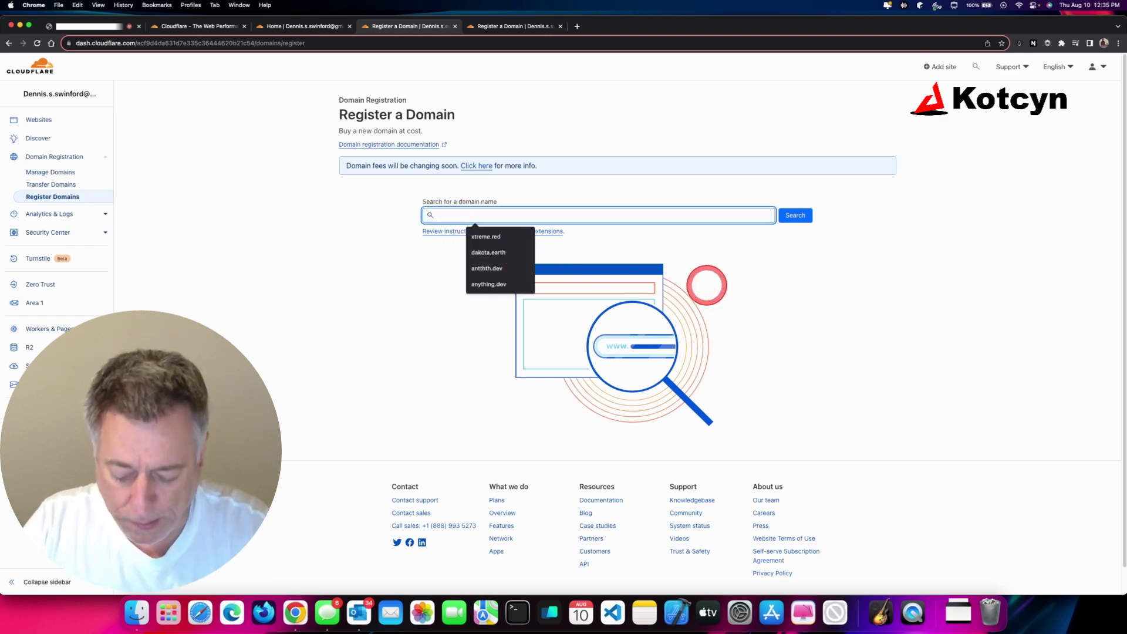
{"action": "type", "text": "xtreme.red"}
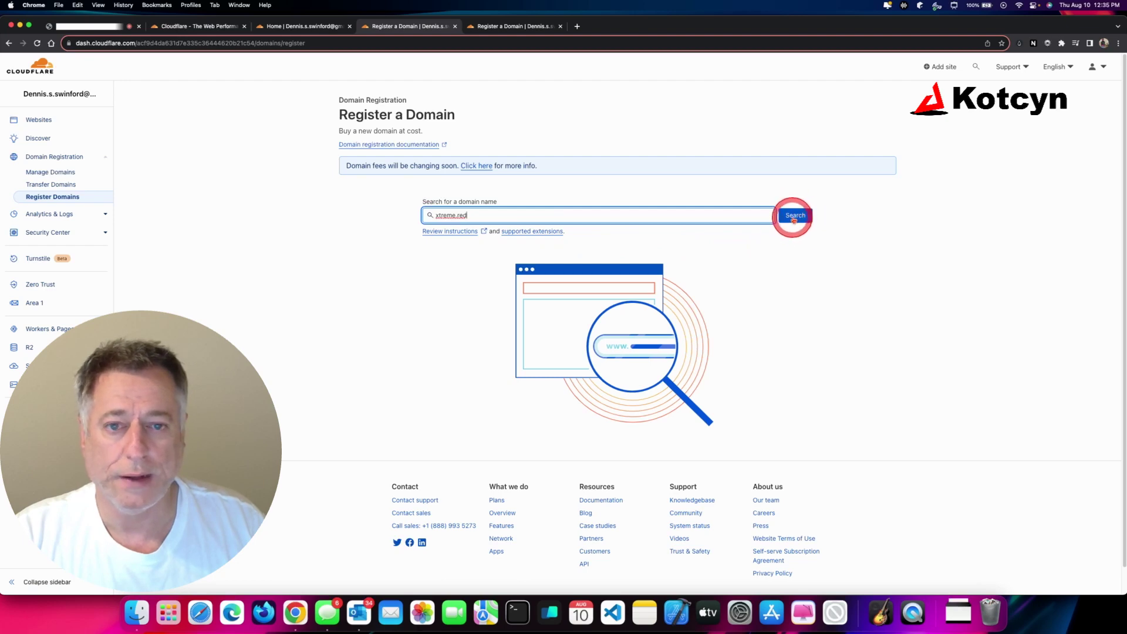
- Search xtreme.red, confirm it's available at $14.18, and start its one-year purchase
{"action": "left_click", "coordinate": [795, 215]}
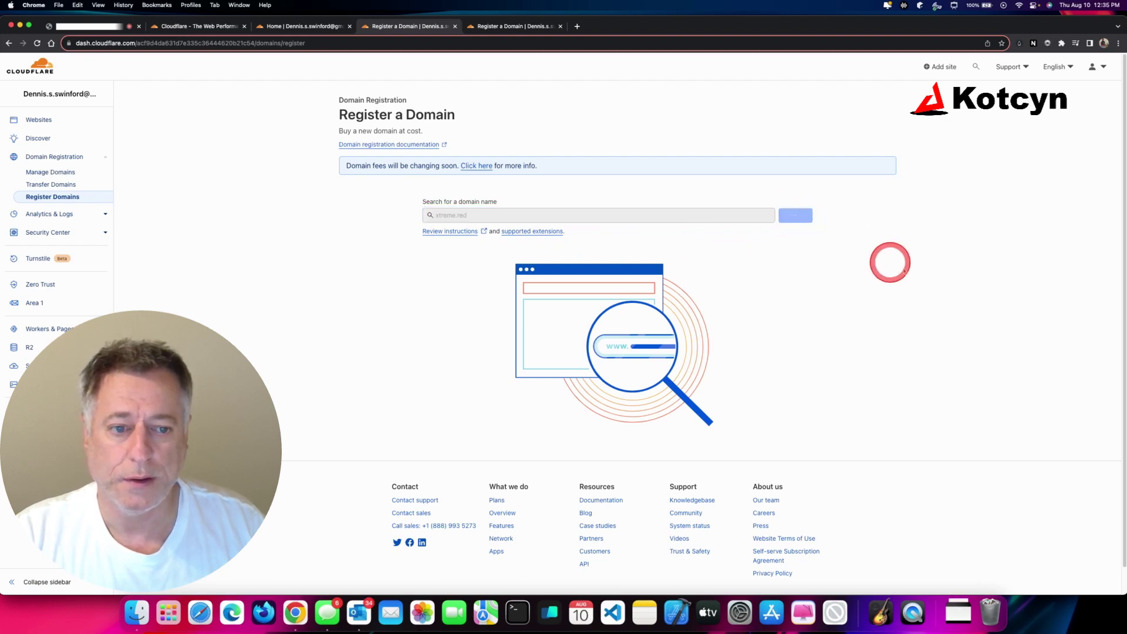
{"action": "left_click", "coordinate": [795, 215]}
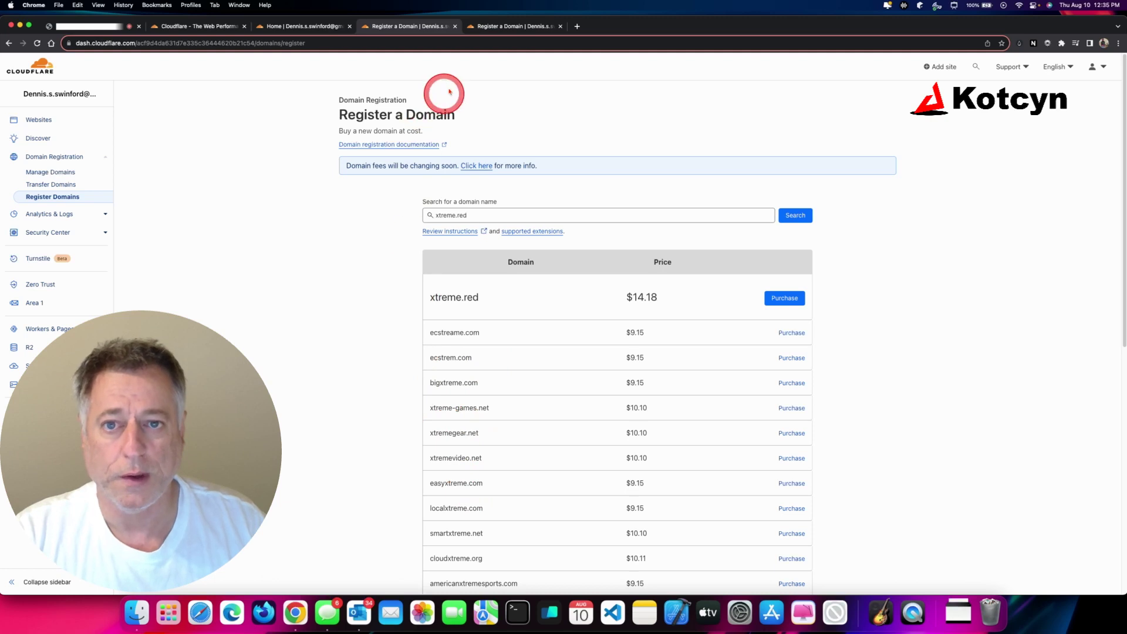
{"action": "left_click", "coordinate": [784, 297]}
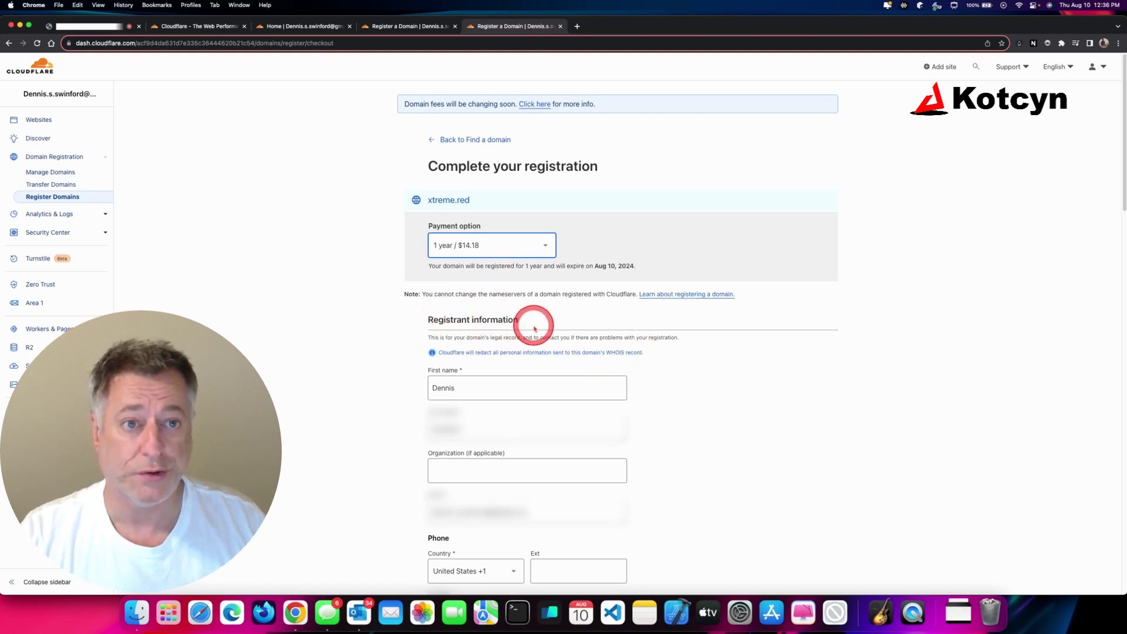
- Review the xtreme.red contact, card, auto-renewal and billing details down to the $14.18 total
{"action": "scroll", "scroll_direction": "down", "scroll_amount": 3}
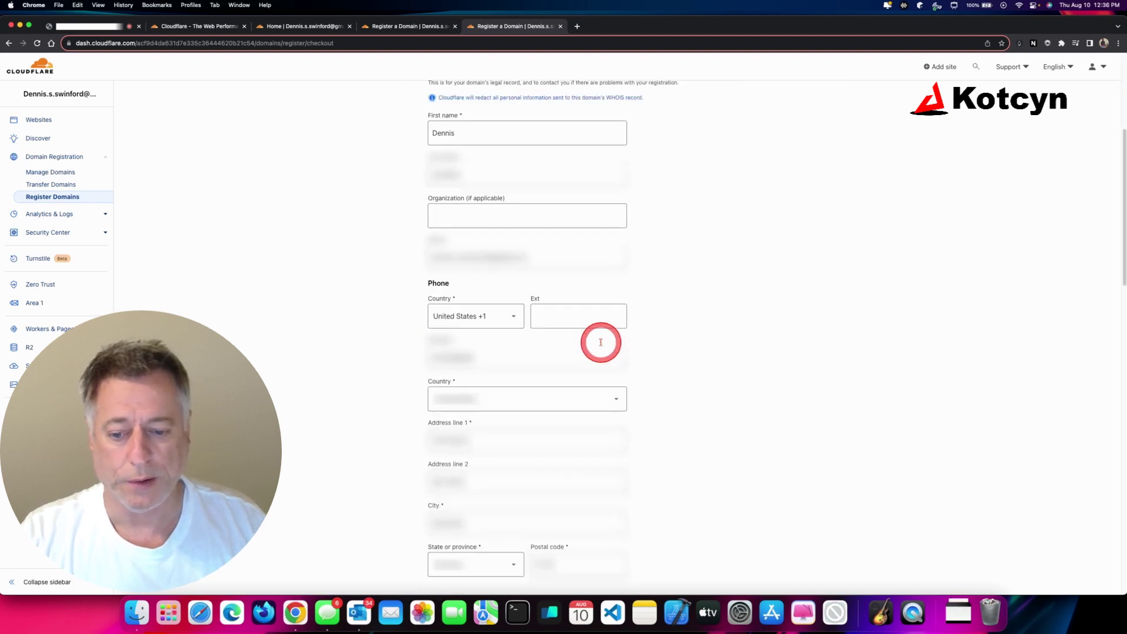
{"action": "scroll", "scroll_direction": "down", "scroll_amount": 3}
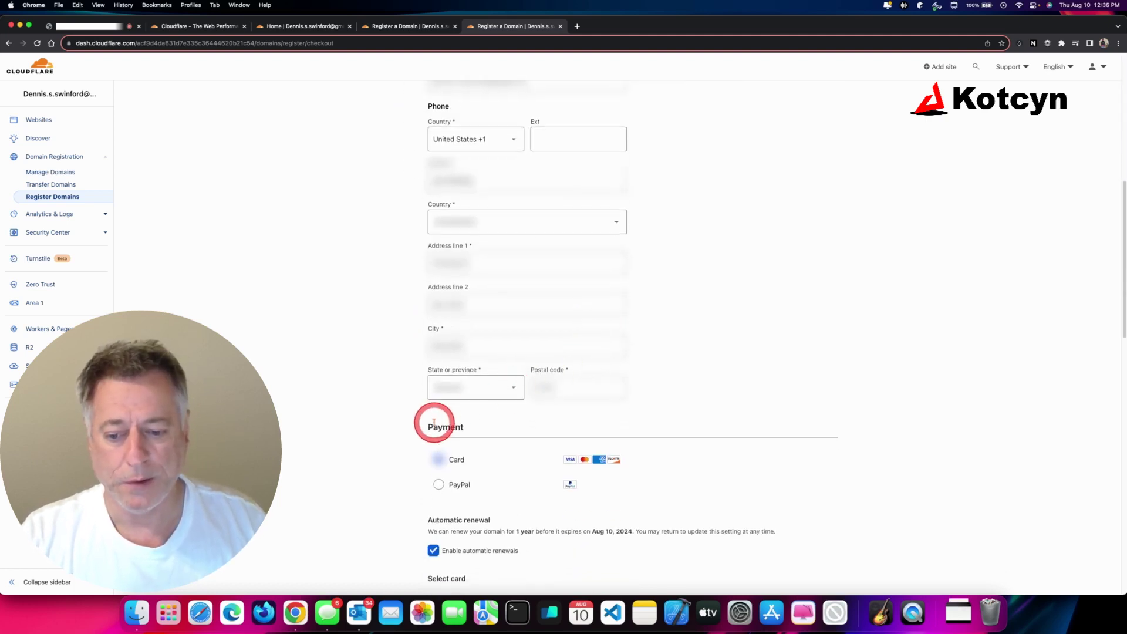
{"action": "scroll", "scroll_direction": "down", "scroll_amount": 3}
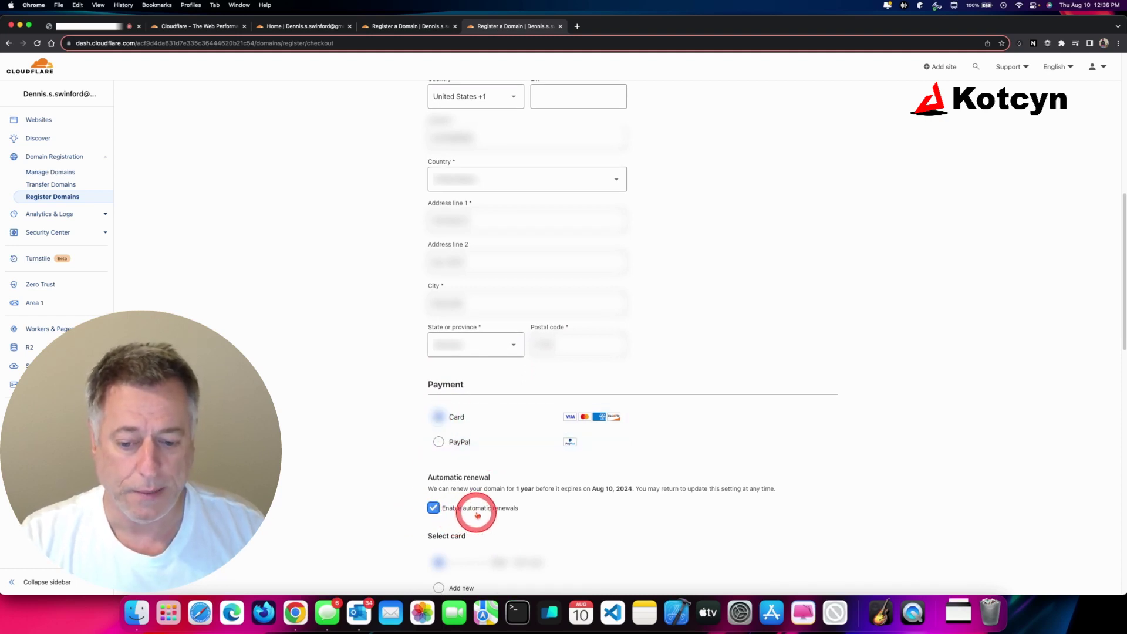
{"action": "scroll", "scroll_direction": "down", "scroll_amount": 3}
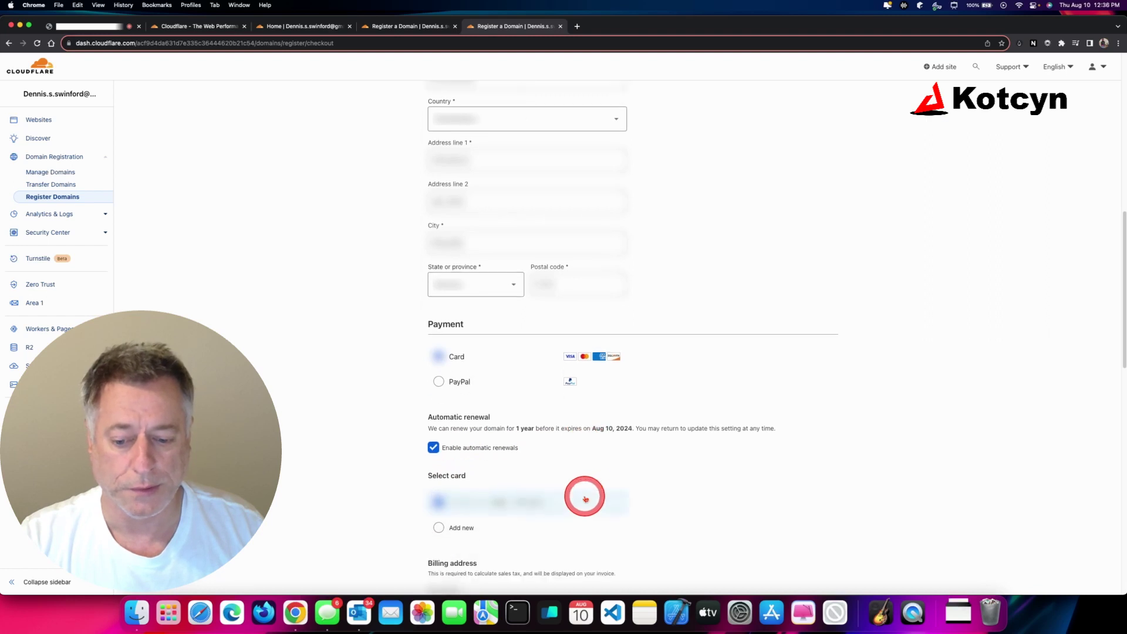
{"action": "scroll", "scroll_direction": "down", "scroll_amount": 3}
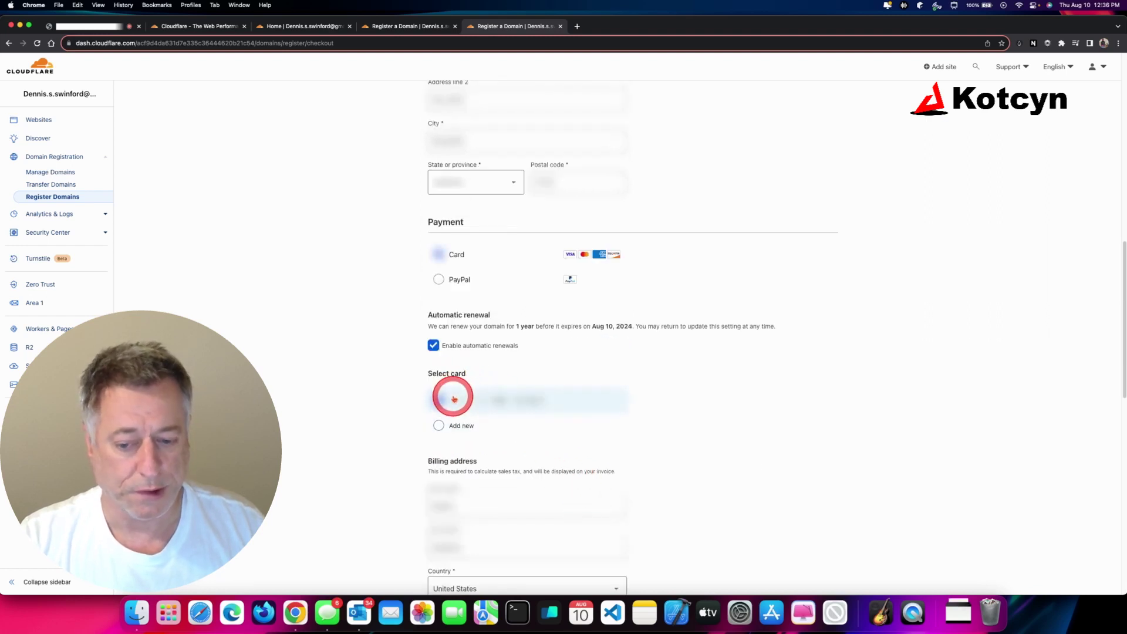
{"action": "scroll", "scroll_direction": "down", "scroll_amount": 3}
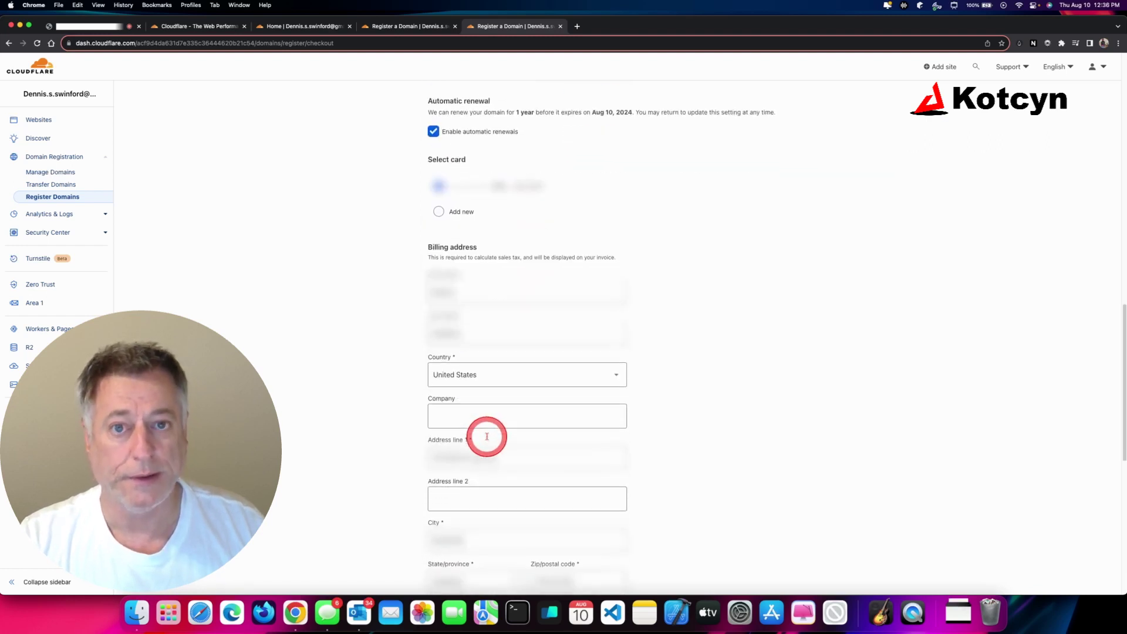
{"action": "scroll", "scroll_direction": "down", "scroll_amount": 3}
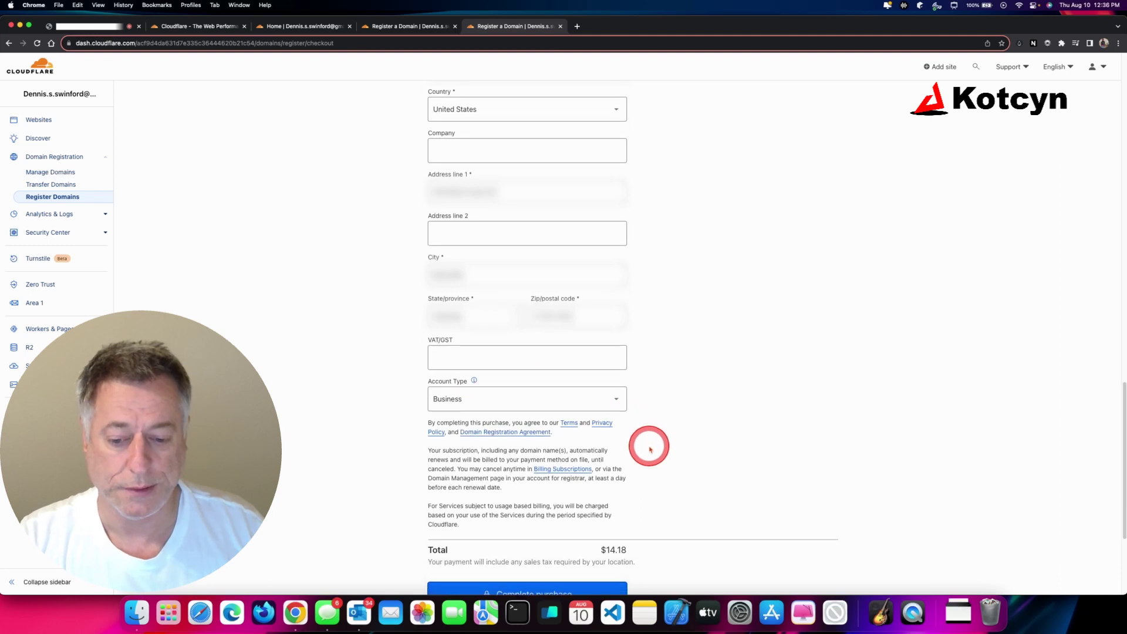
{"action": "scroll", "scroll_direction": "down", "scroll_amount": 3}
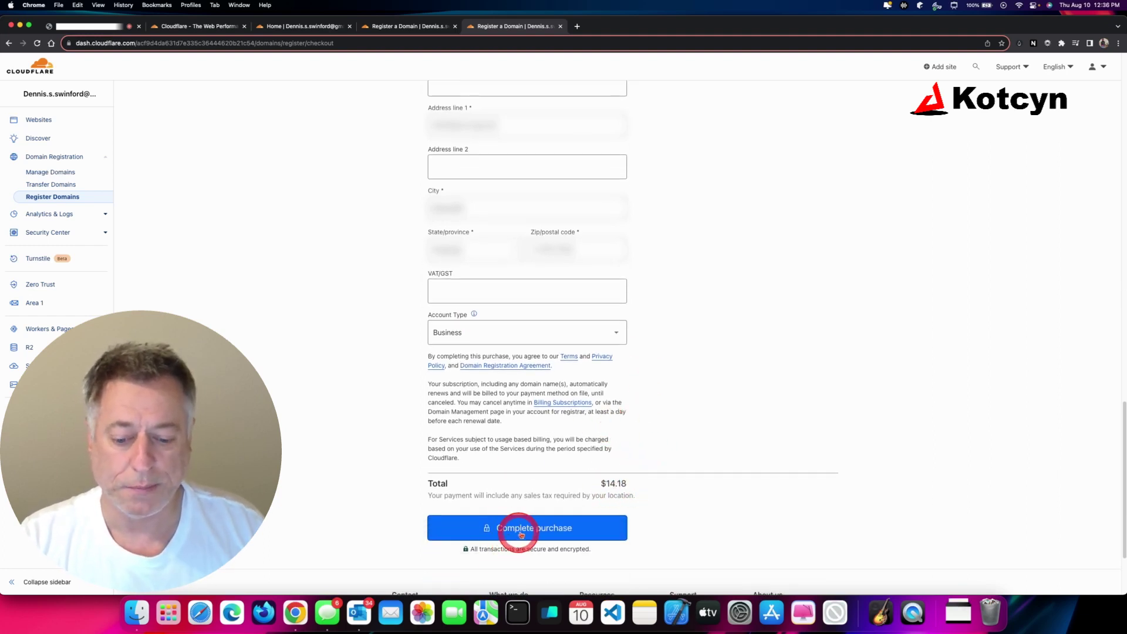
- Complete the $14.18 xtreme.red purchase and review the All done! WHOIS information
{"action": "left_click", "coordinate": [526, 528]}
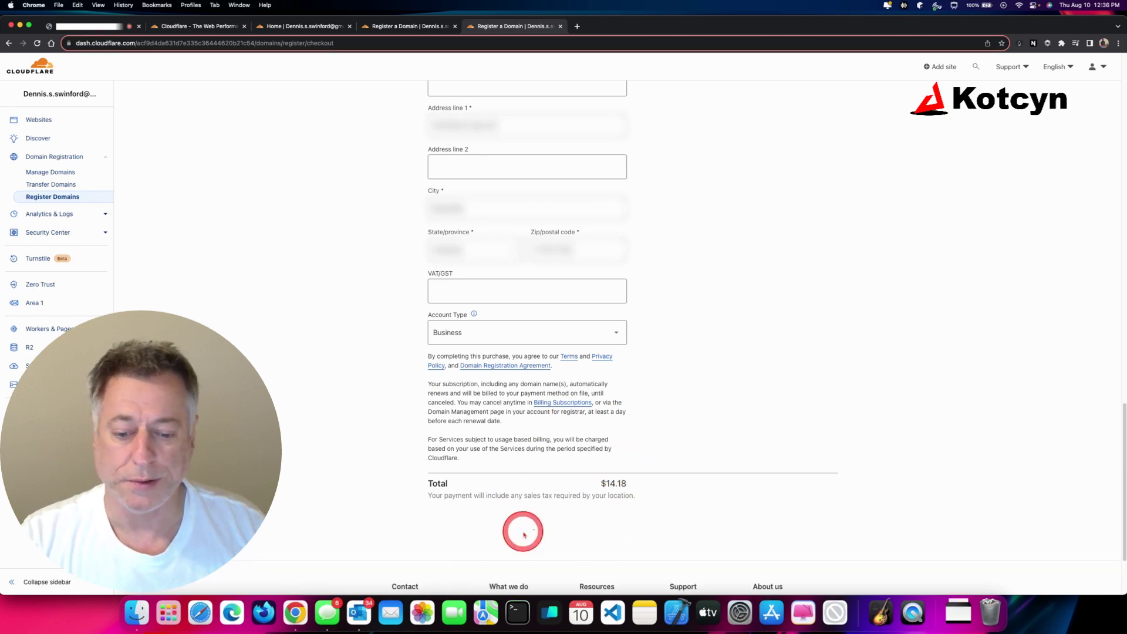
{"action": "left_click", "coordinate": [523, 531]}
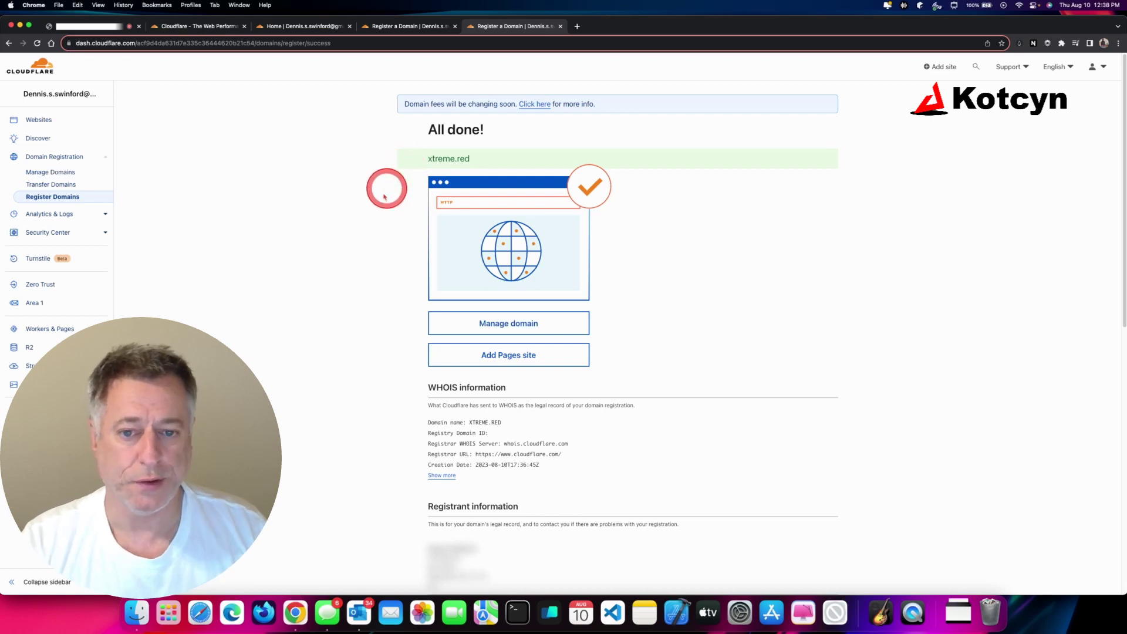
{"action": "scroll", "scroll_direction": "down", "scroll_amount": 3}
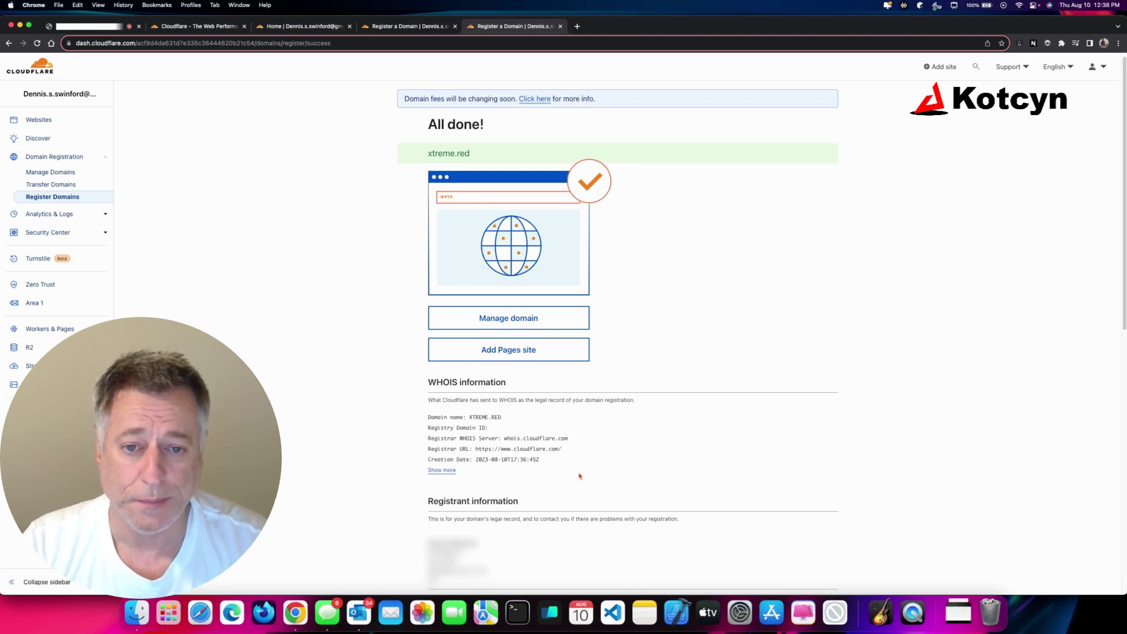
{"action": "left_click", "coordinate": [579, 472]}
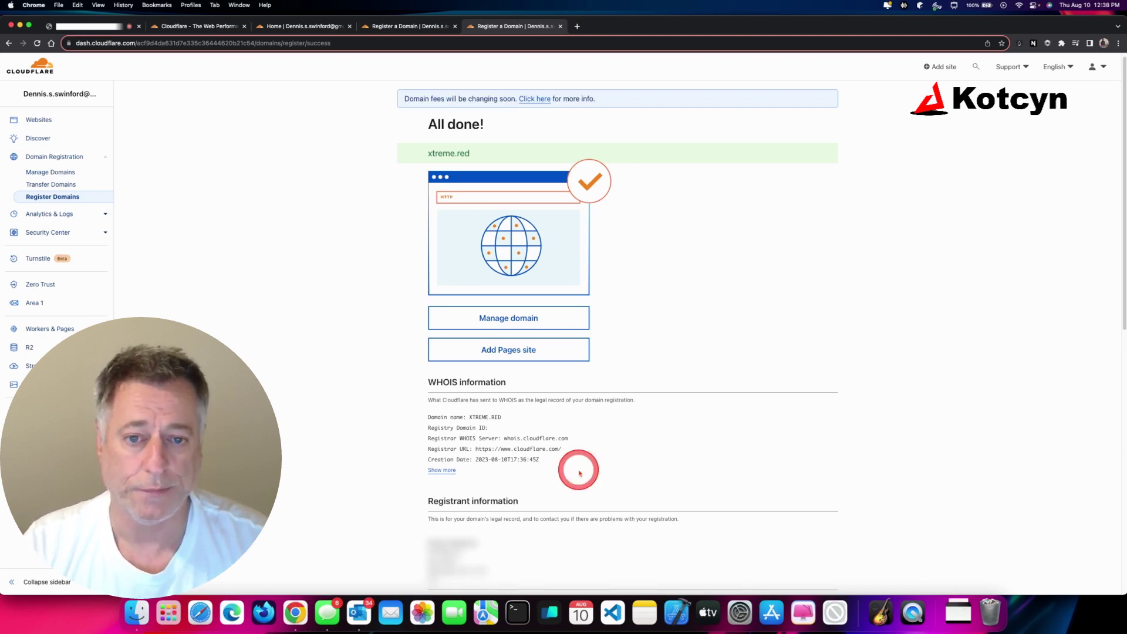